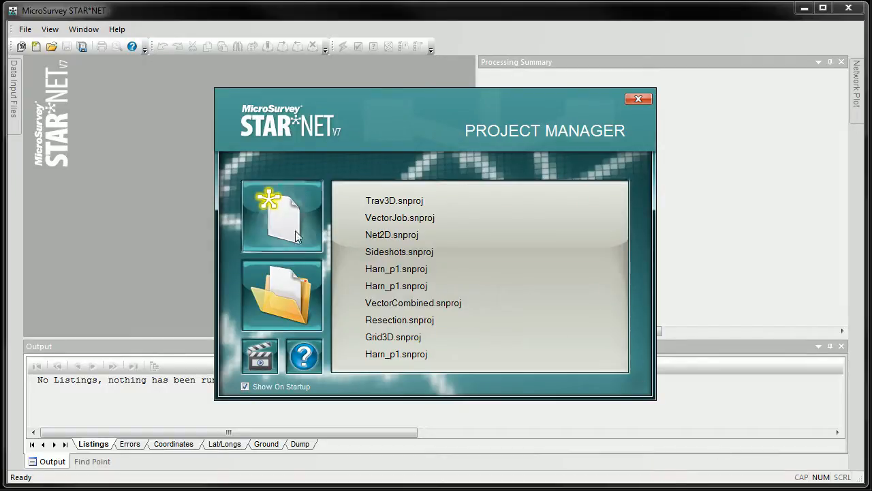
mouse_move(281, 303)
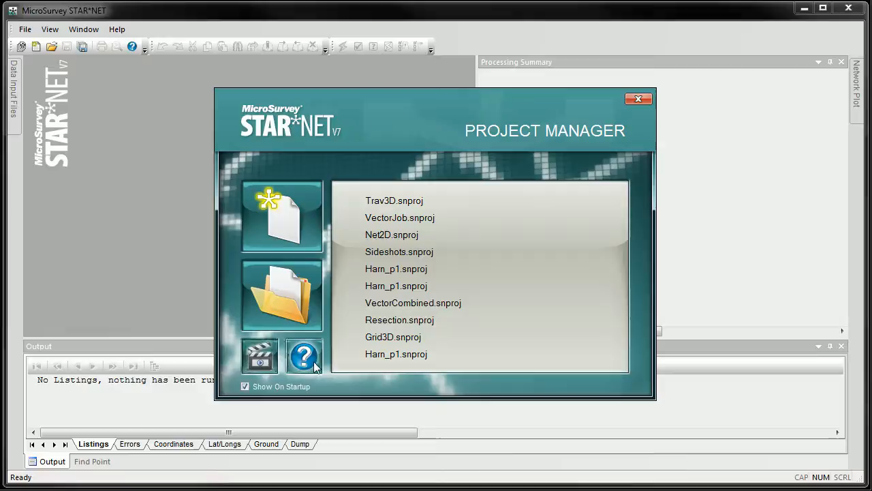
mouse_move(394, 200)
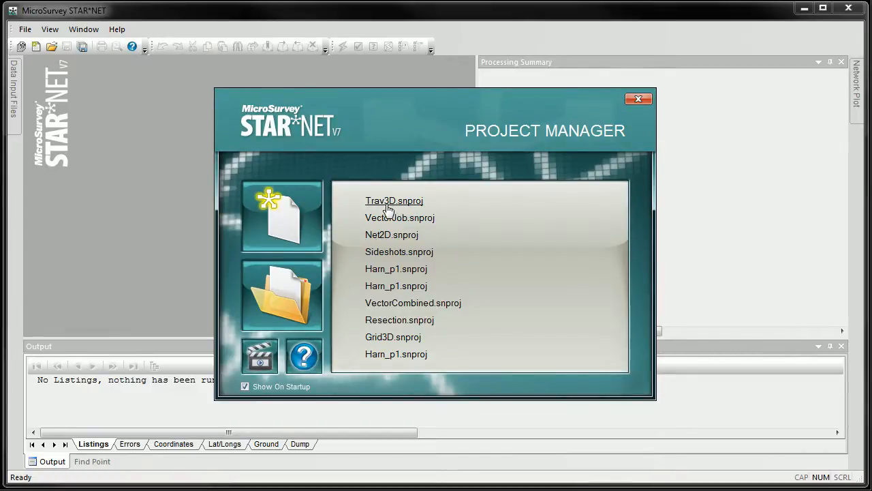
Open the Trav3D.snproj project from the Project Manager's recent list with its Trav3D.dat data
double_click(394, 200)
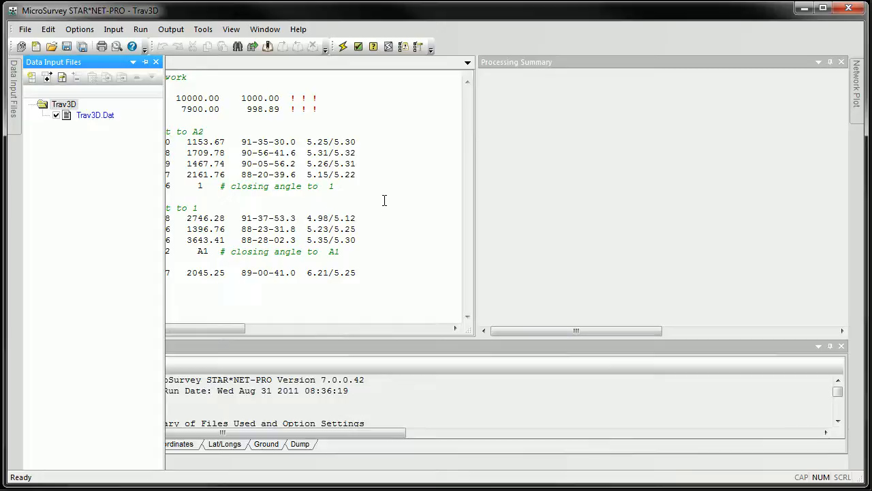
mouse_move(81, 71)
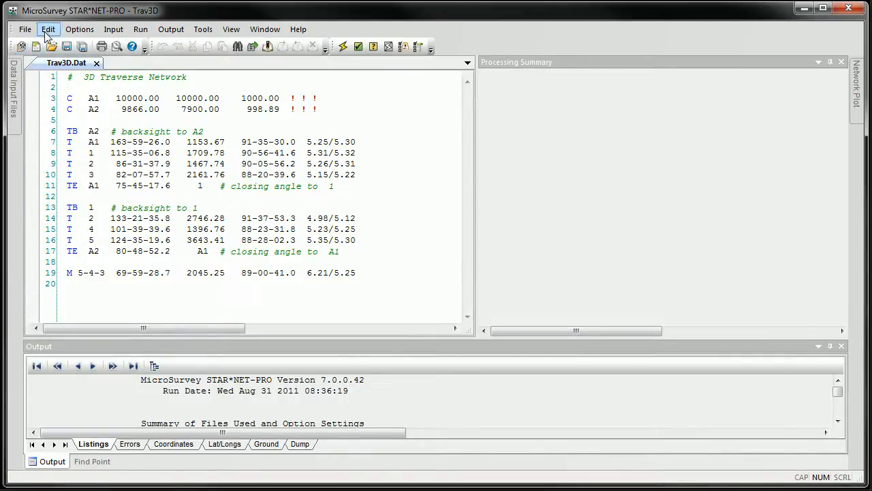
mouse_move(79, 29)
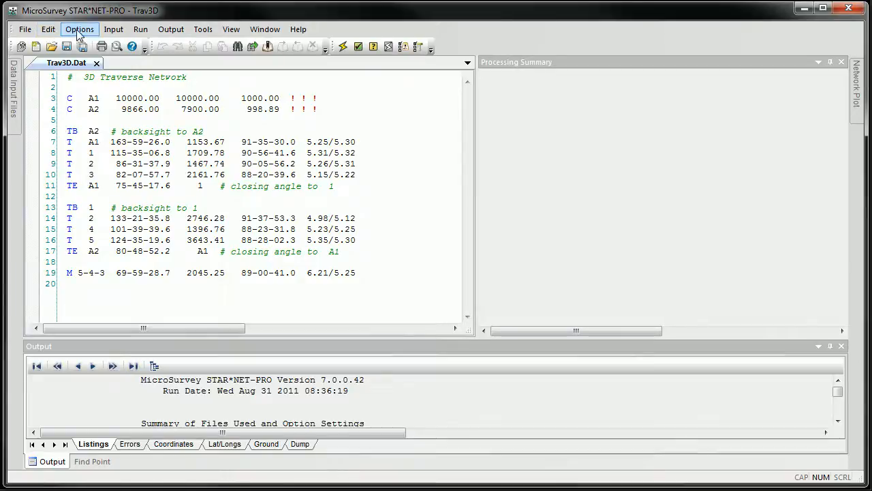
click(79, 29)
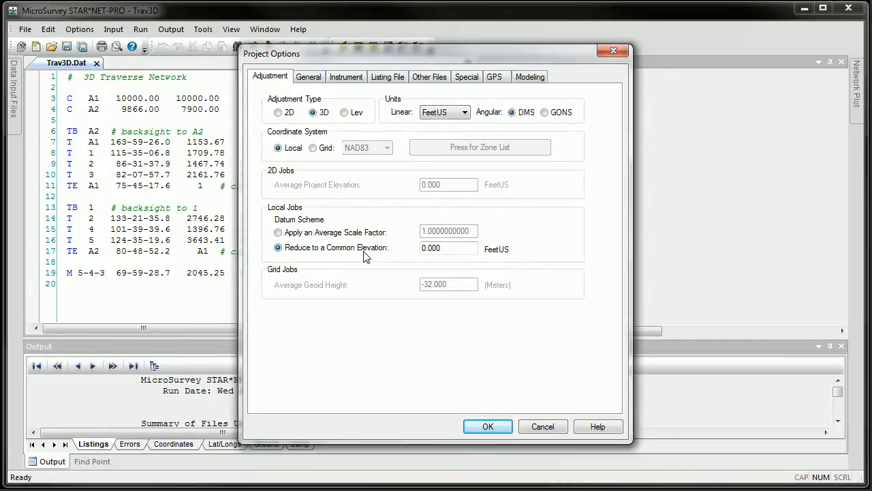
click(308, 77)
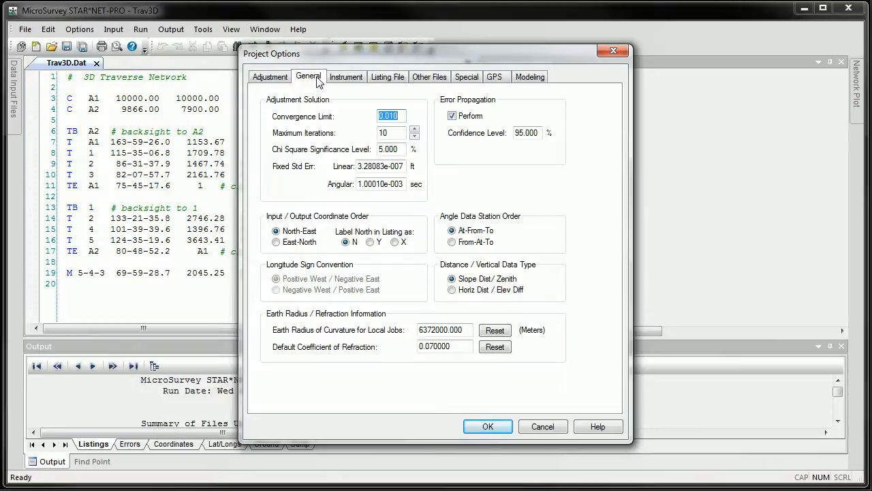
click(347, 76)
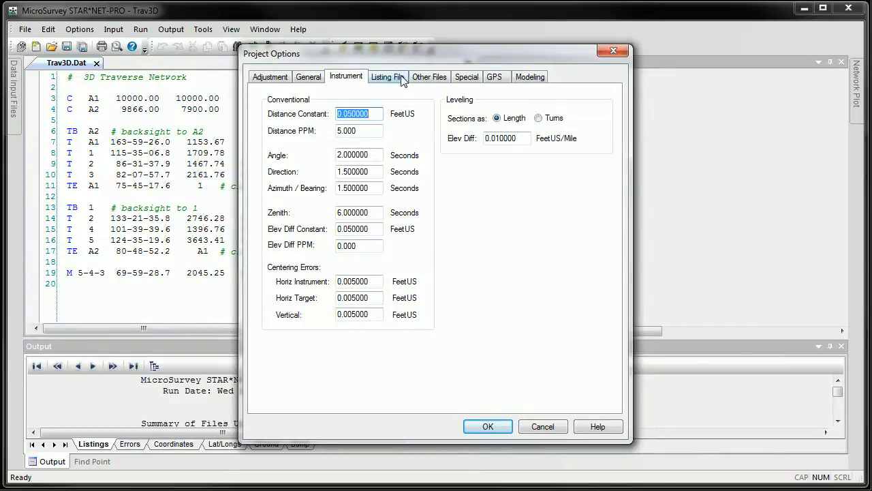
click(387, 77)
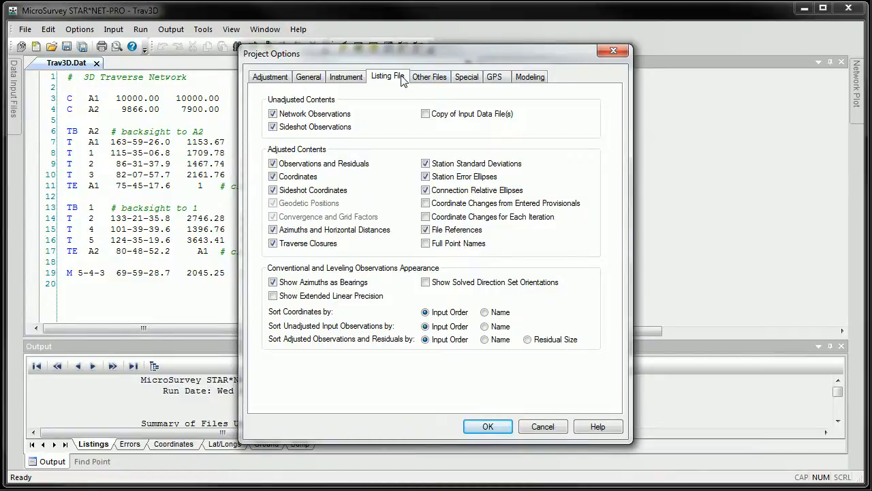
click(429, 76)
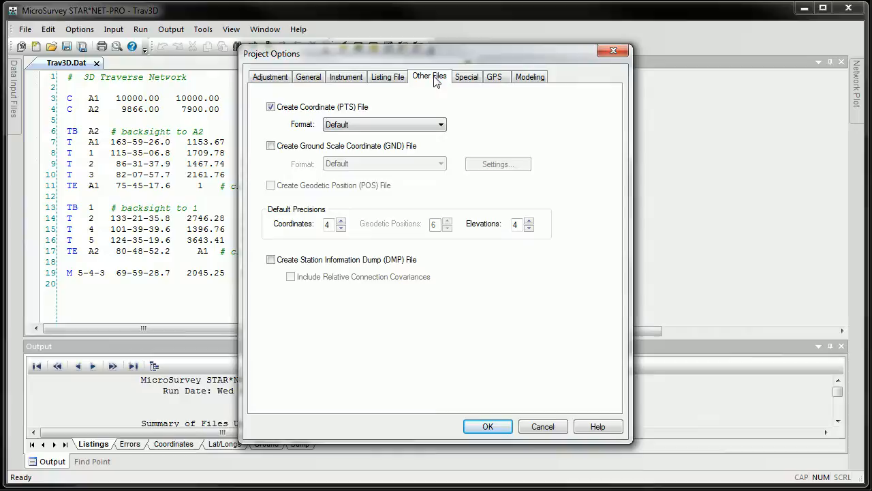
mouse_move(450, 88)
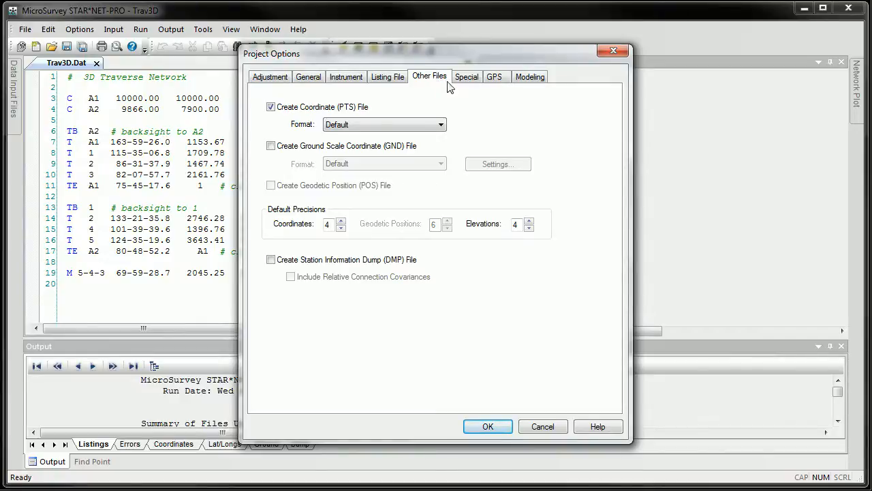
click(466, 76)
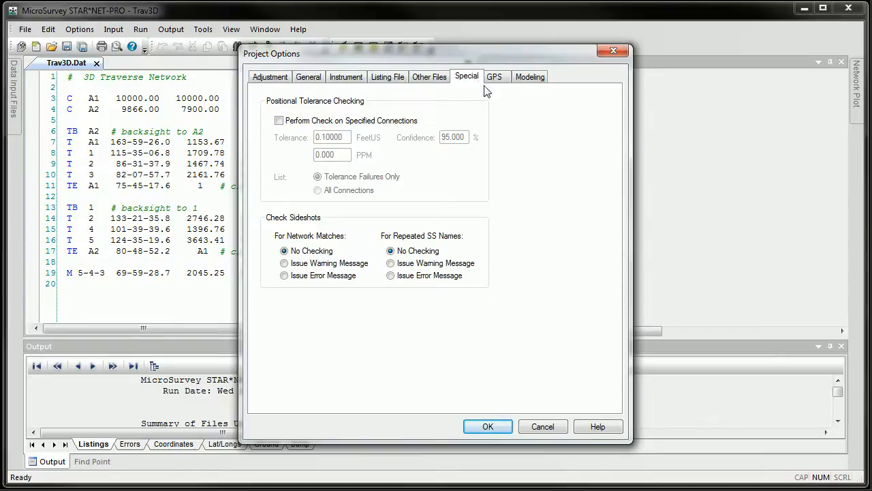
click(493, 77)
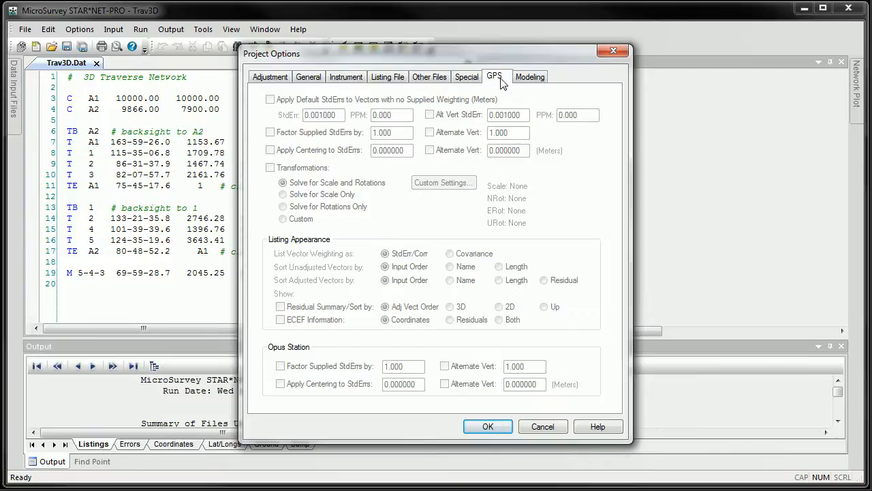
click(530, 77)
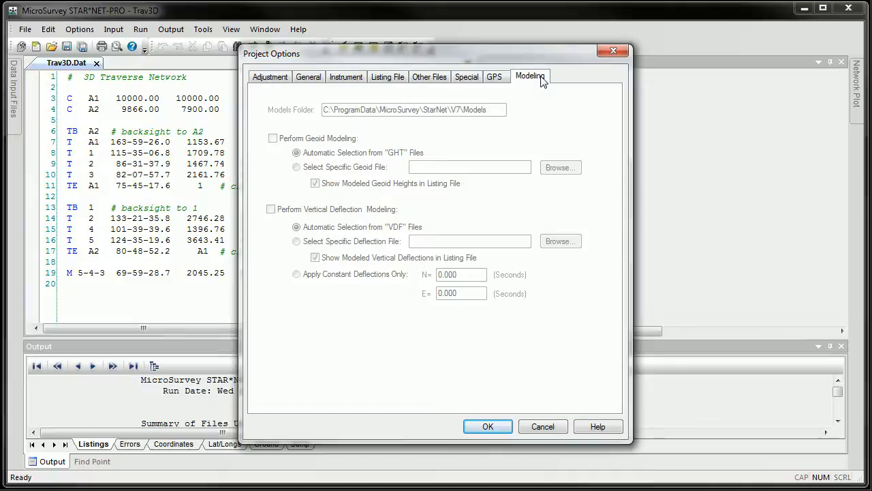
mouse_move(384, 245)
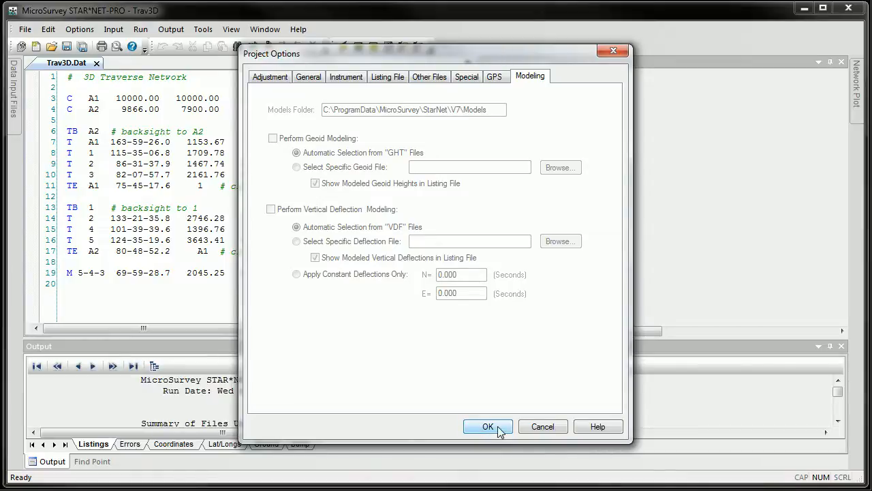
click(488, 426)
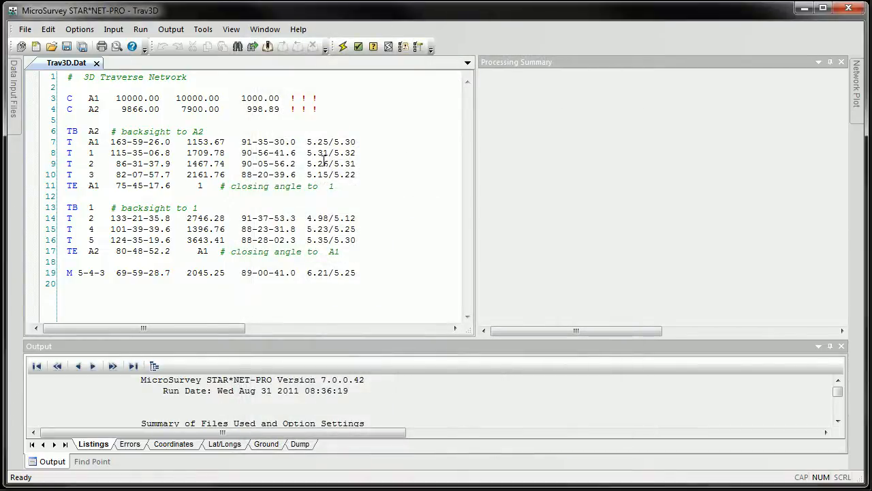
Run the network adjustment on the Trav3D data and review the Processing Summary
click(343, 47)
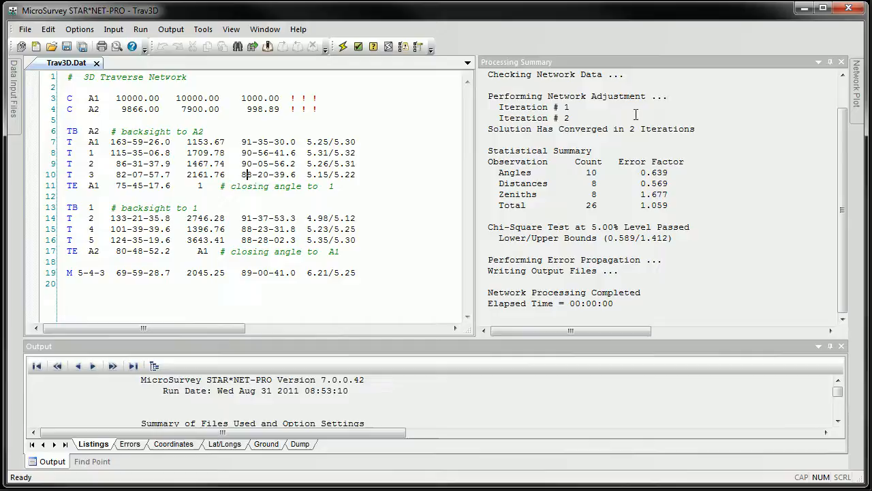
mouse_move(680, 176)
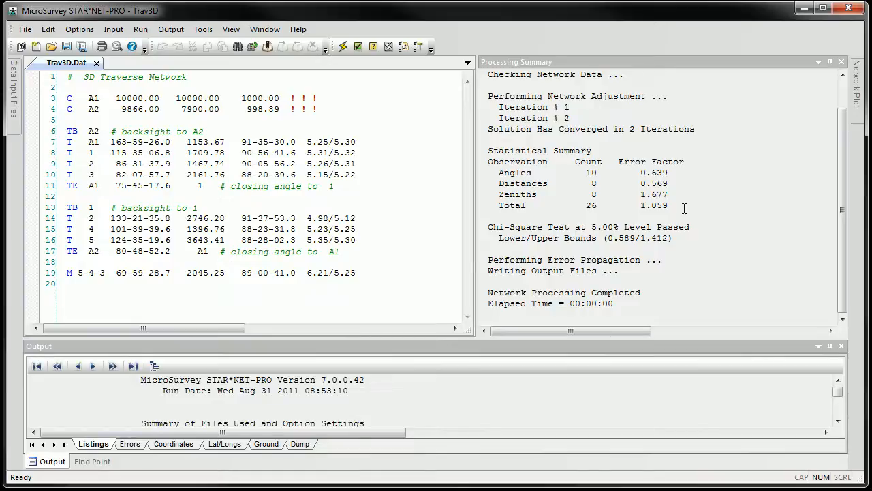
mouse_move(387, 250)
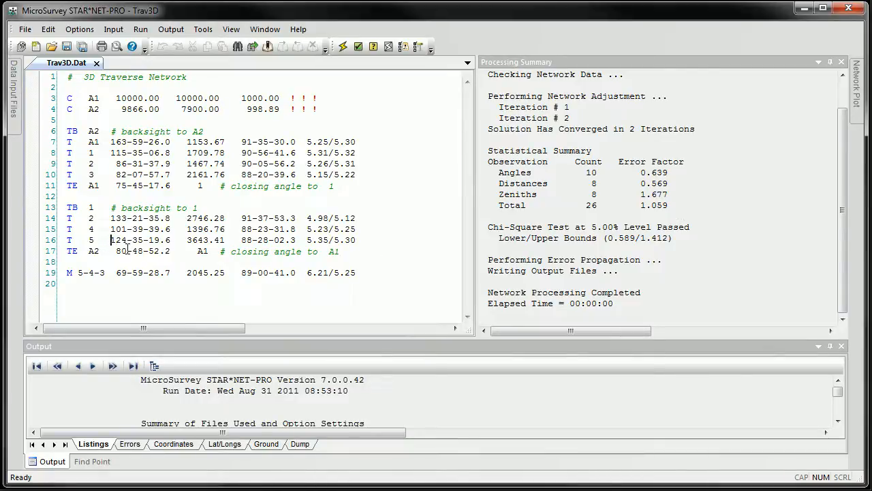
Use Find Point to list lines 16 and 19 referencing station 5 and jump to line 19
text(a)
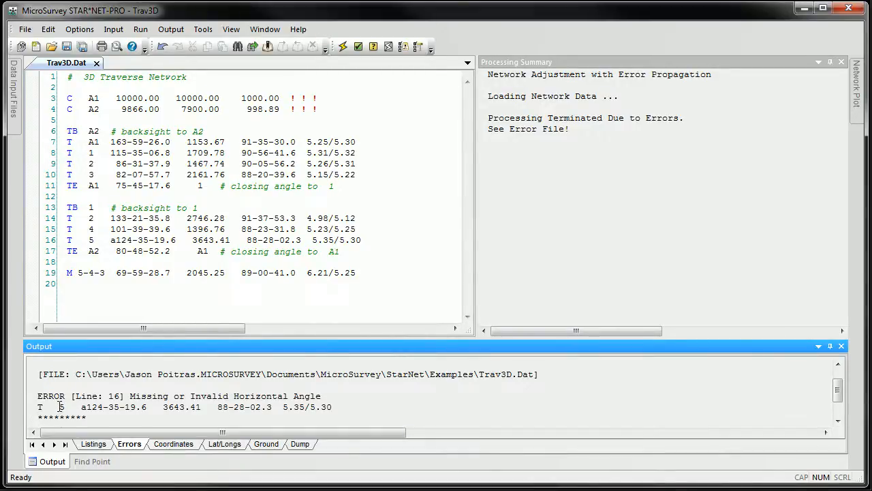
click(93, 461)
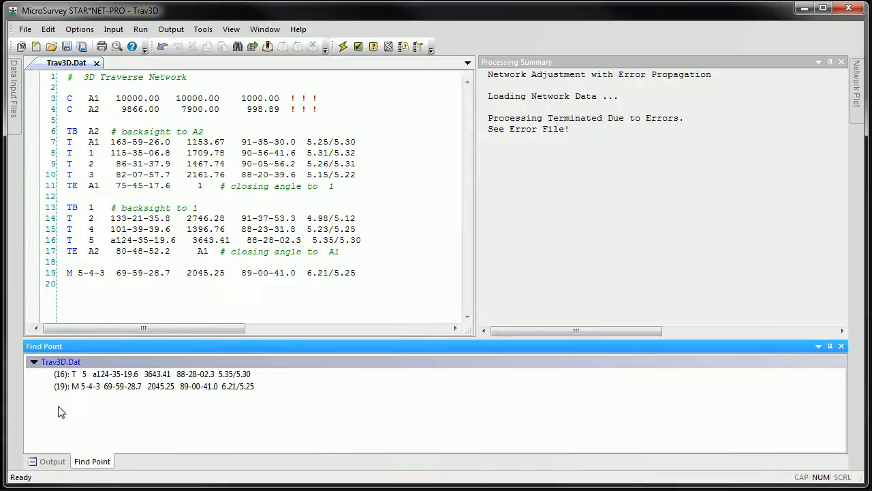
mouse_move(76, 400)
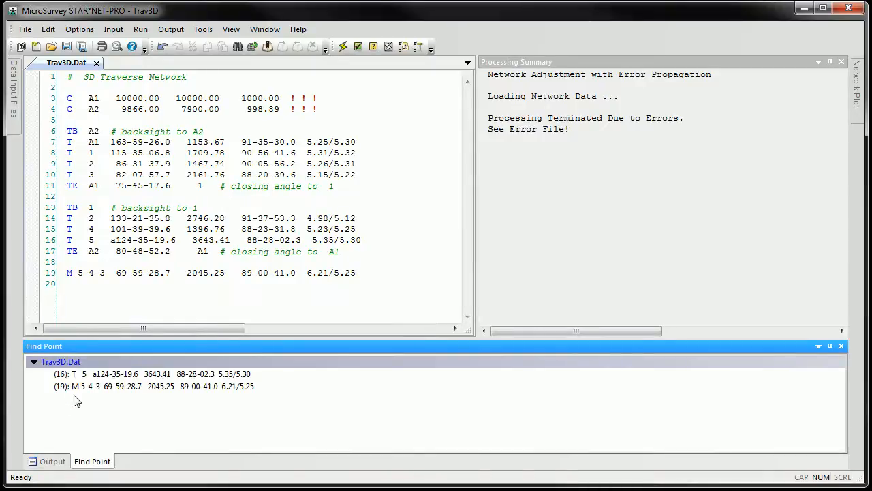
mouse_move(139, 379)
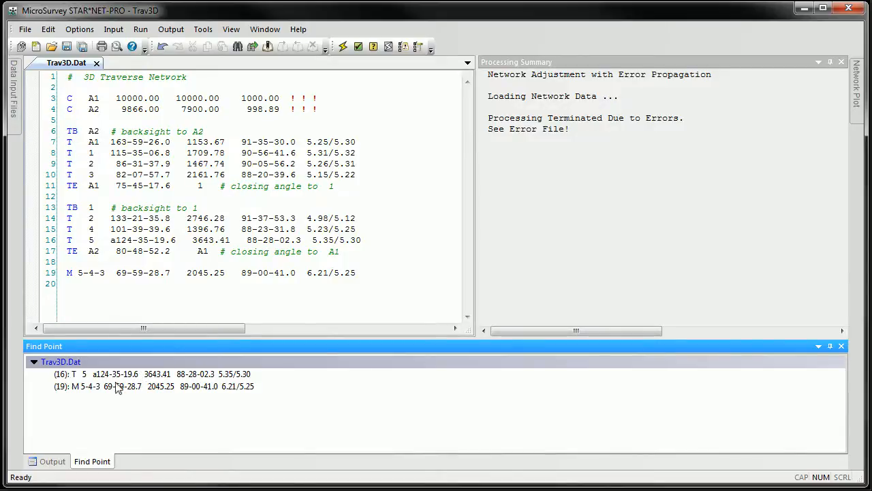
click(150, 374)
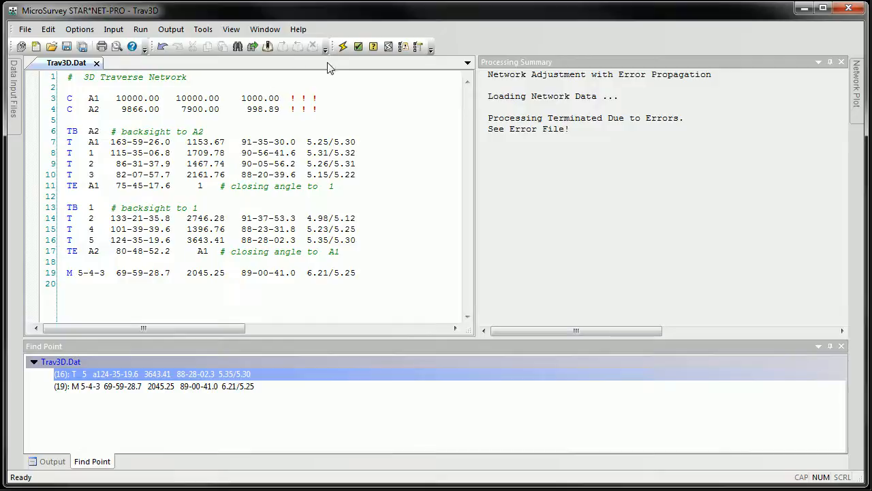
Rerun the adjustment to converge in 2 iterations, view the network plot and the 5–4 inverse
click(344, 46)
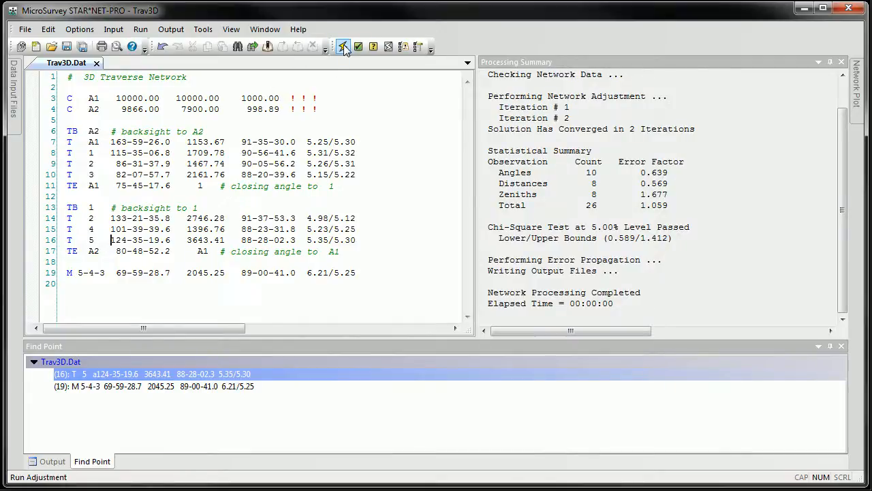
click(344, 46)
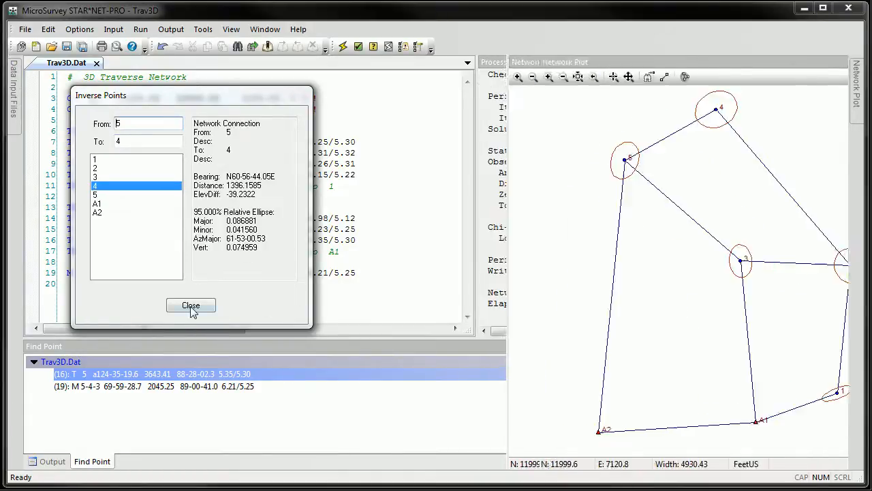
click(191, 306)
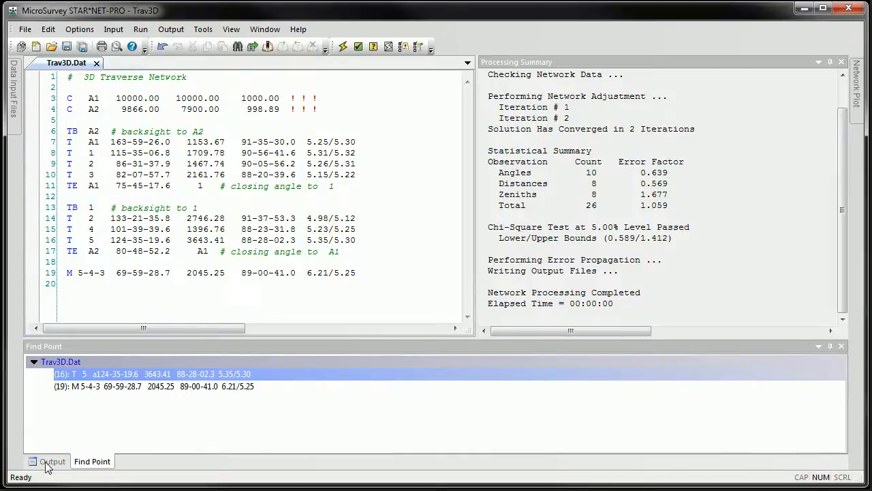
Check the Errors output is empty and read the listing's input observations section
click(52, 460)
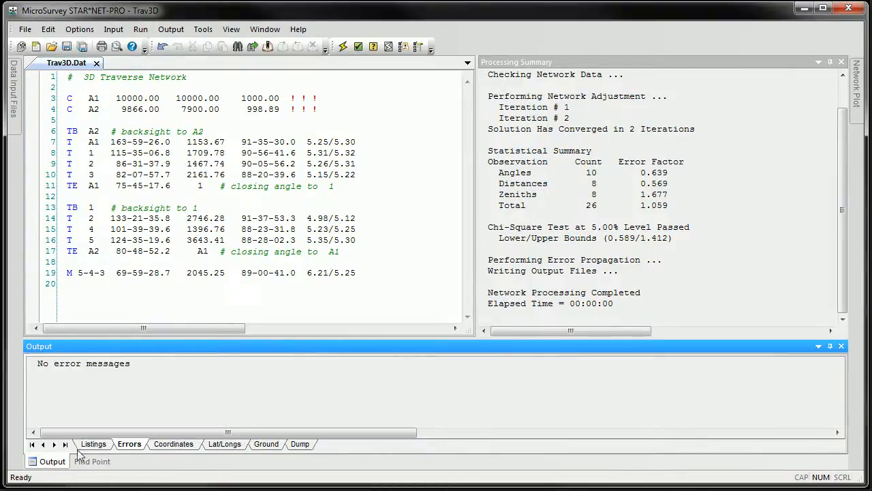
click(93, 444)
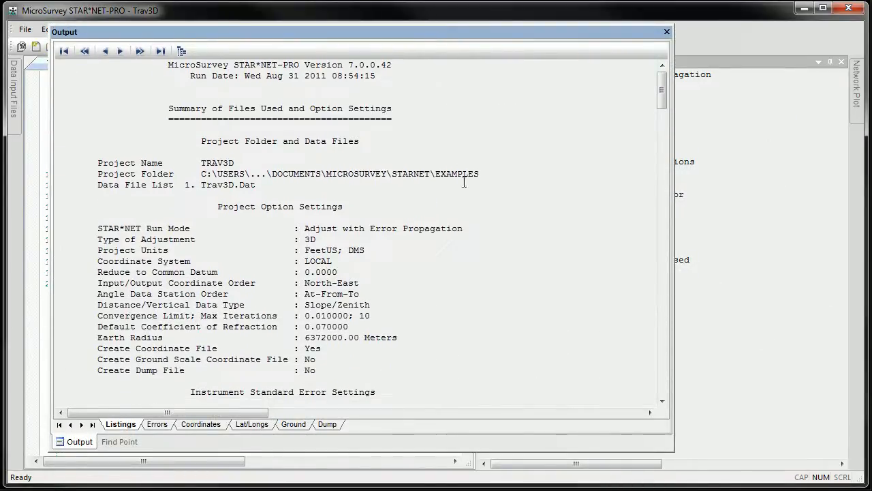
mouse_move(426, 224)
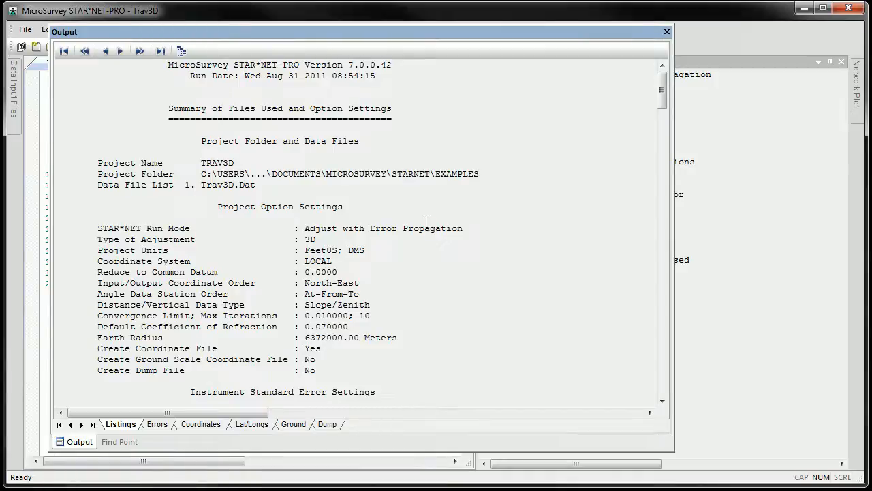
mouse_move(438, 206)
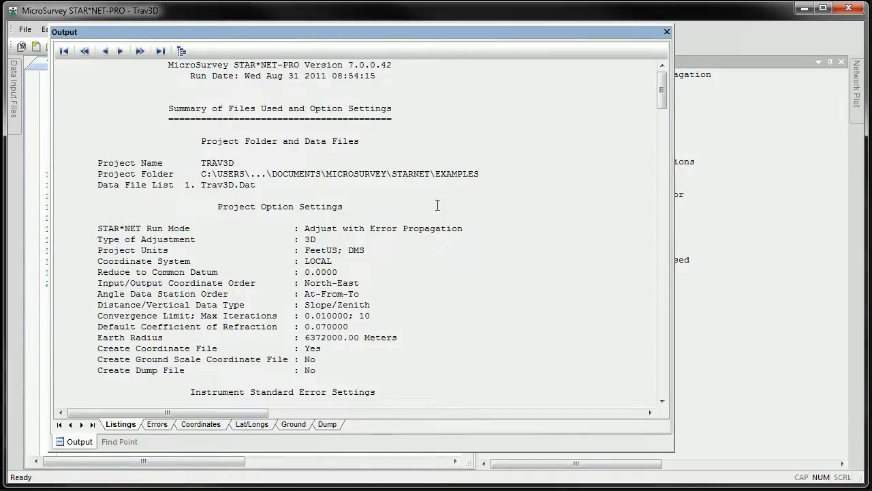
mouse_move(572, 116)
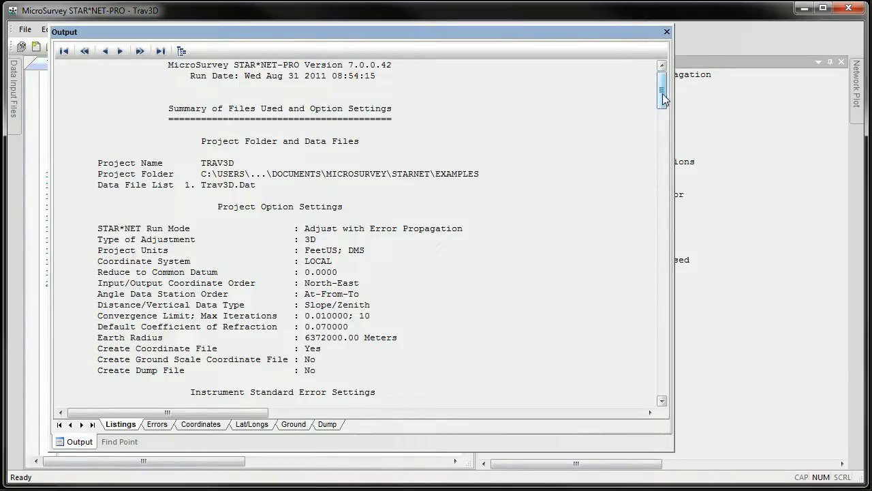
scroll(down, 3)
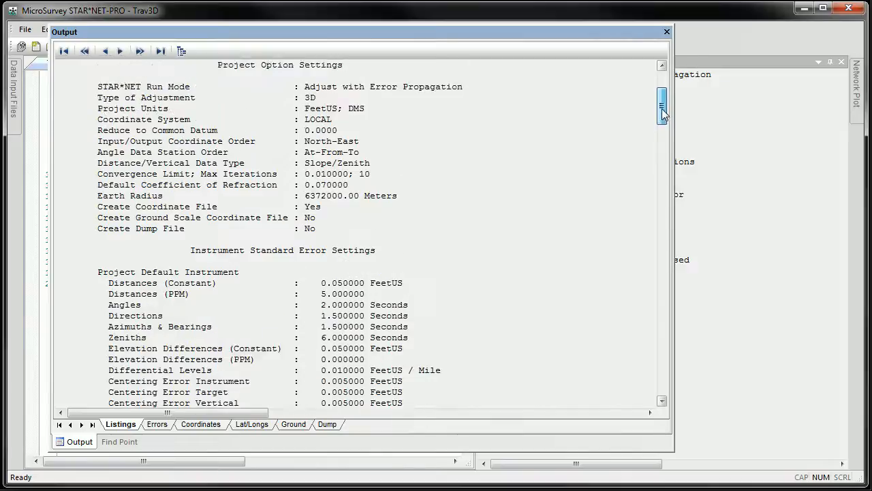
scroll(up, 3)
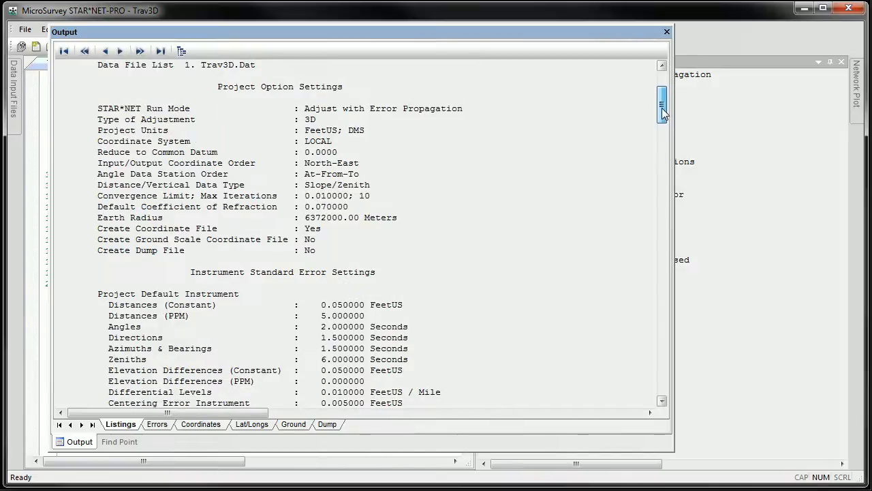
scroll(down, 3)
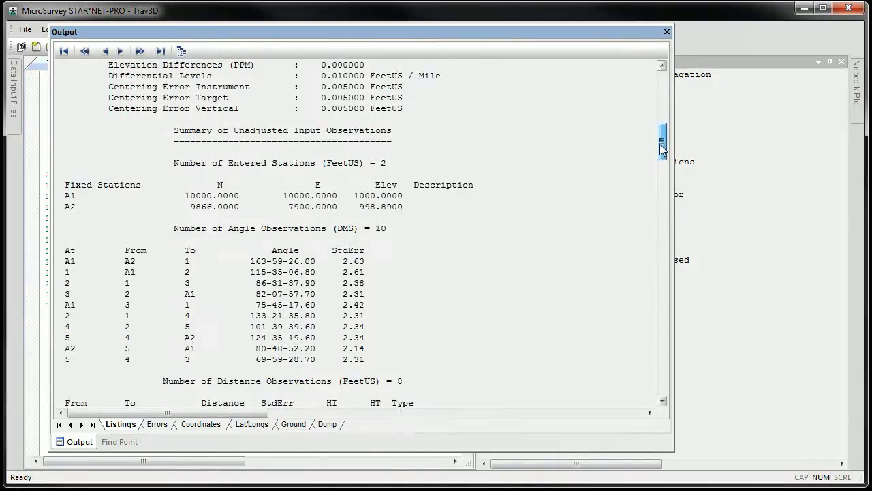
scroll(up, 3)
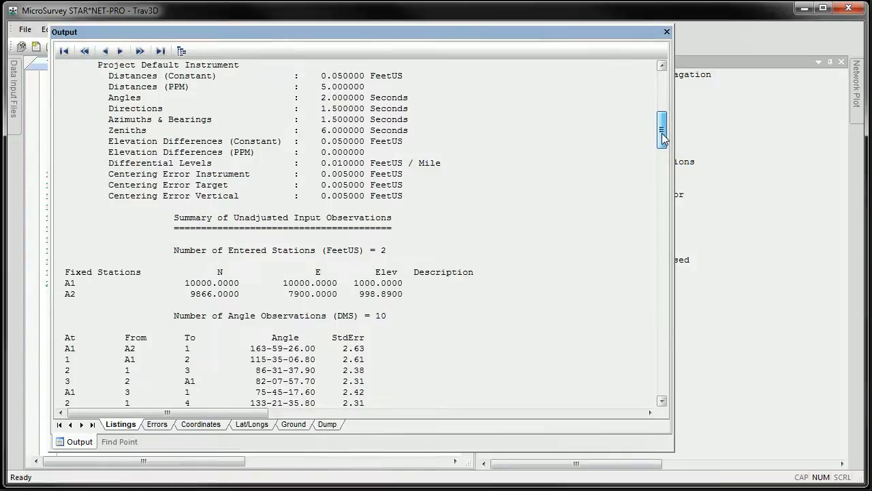
scroll(down, 3)
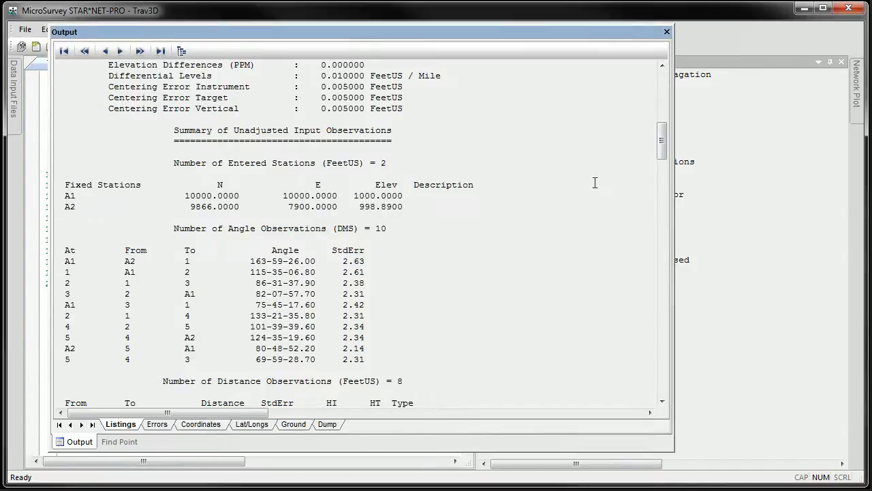
Read the listing's statistical summary and station error ellipses sections
scroll(down, 3)
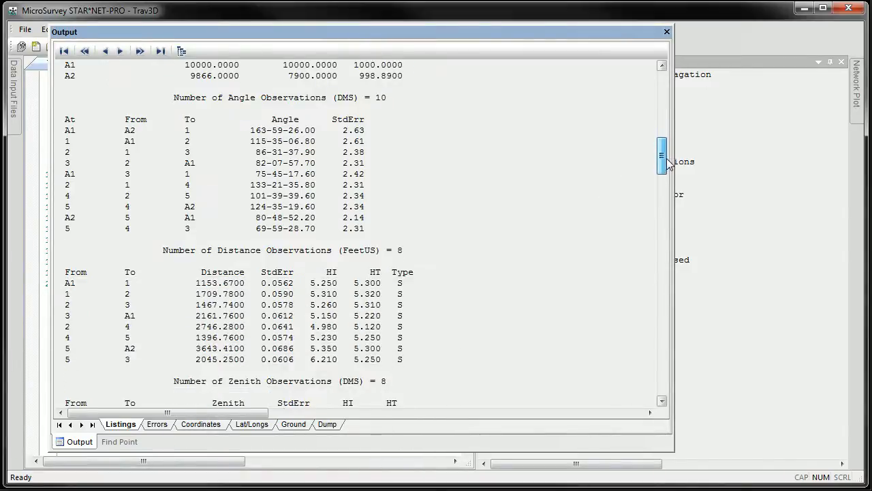
scroll(down, 3)
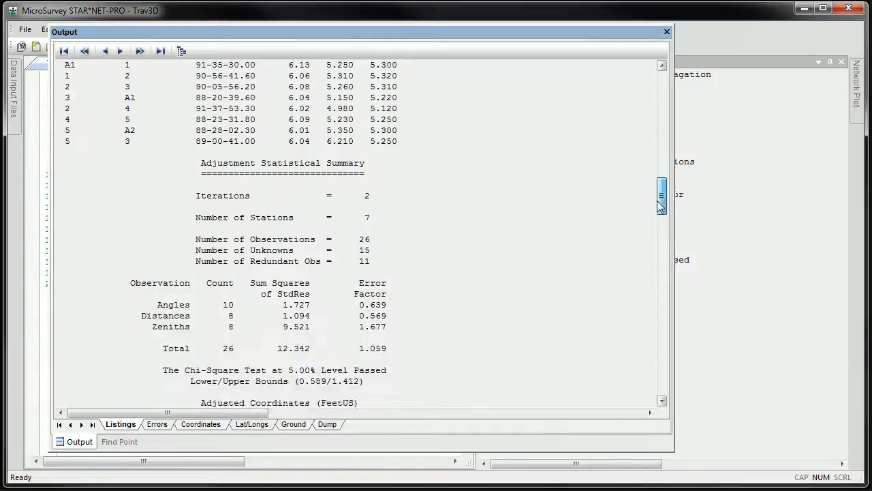
scroll(down, 3)
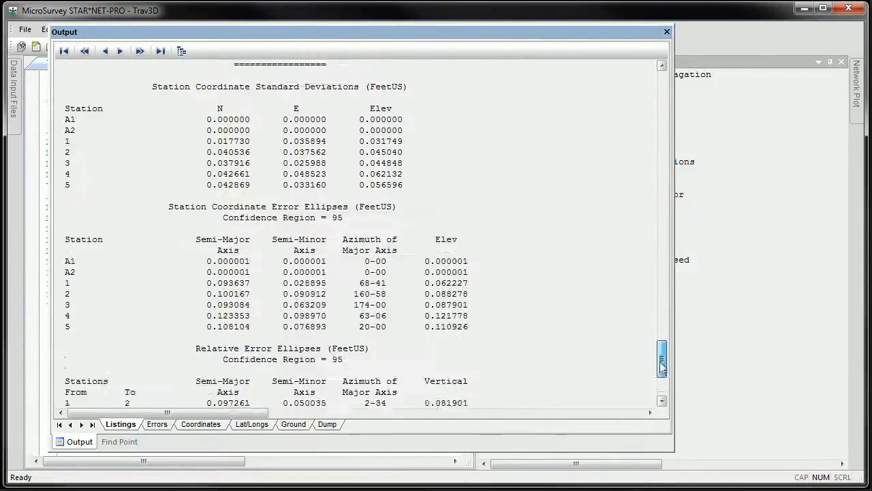
scroll(up, 3)
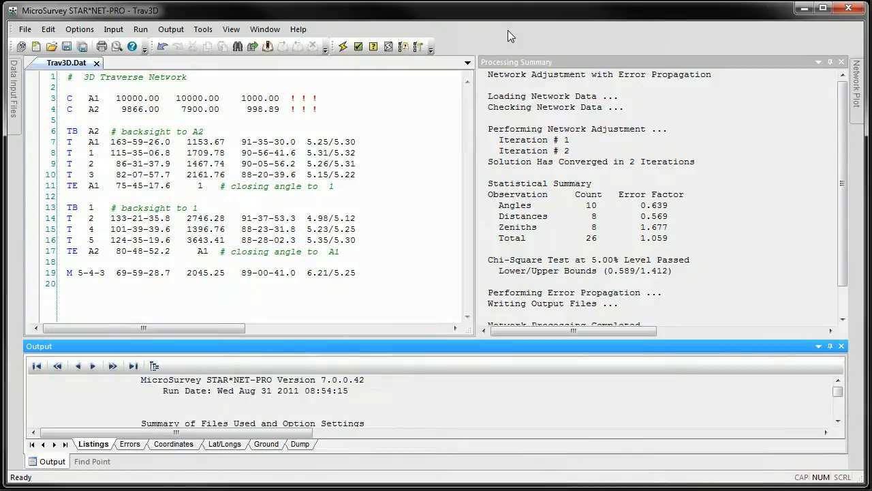
mouse_move(338, 409)
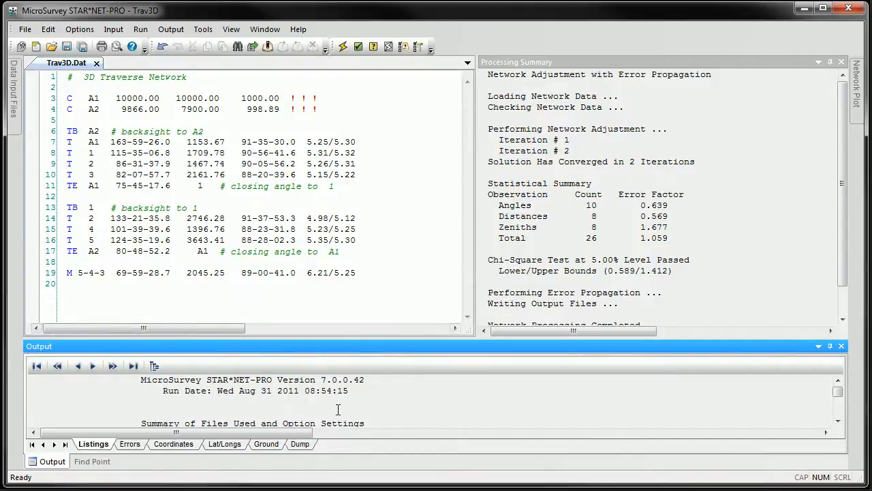
Show the adjusted station coordinates, then the ground-scale coordinate output page
click(173, 445)
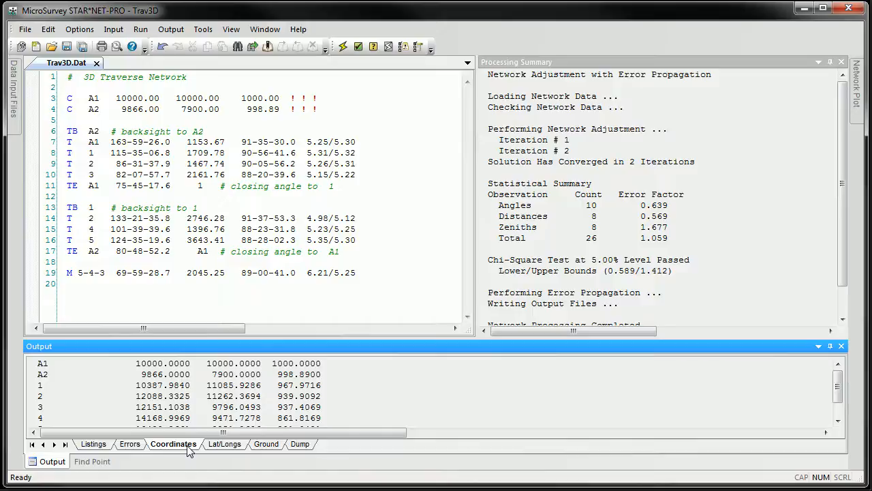
click(224, 444)
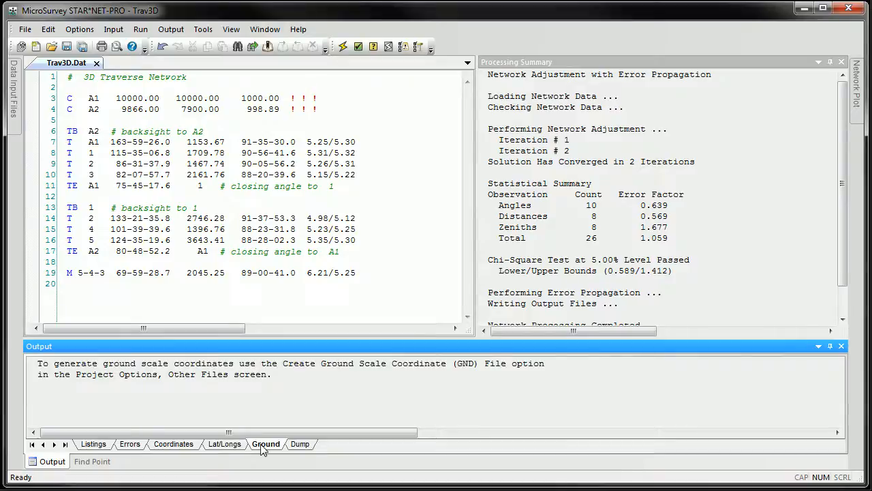
mouse_move(207, 51)
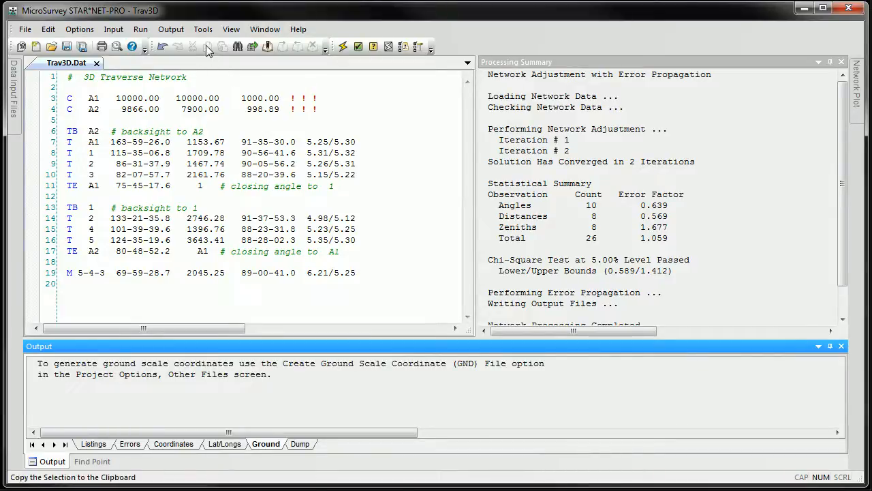
click(171, 28)
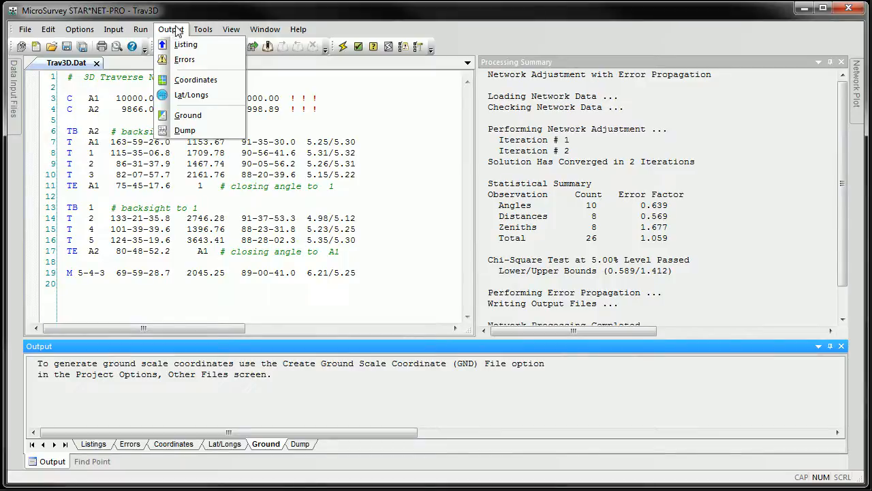
click(202, 28)
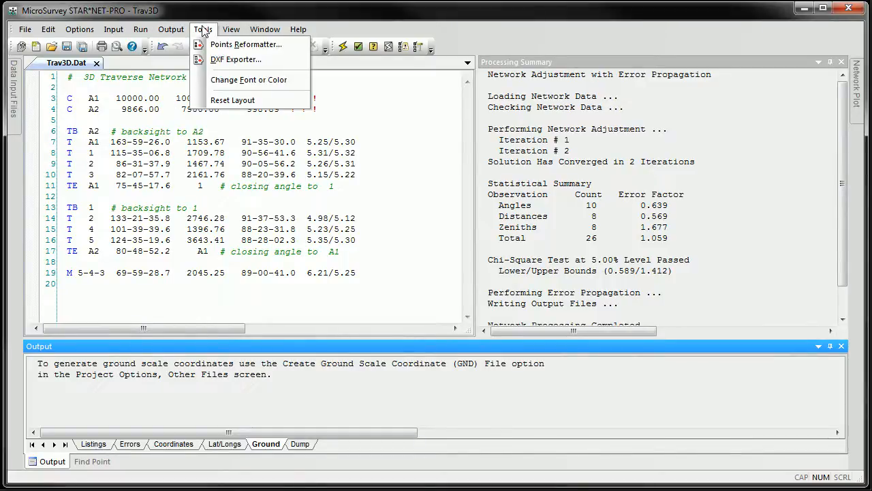